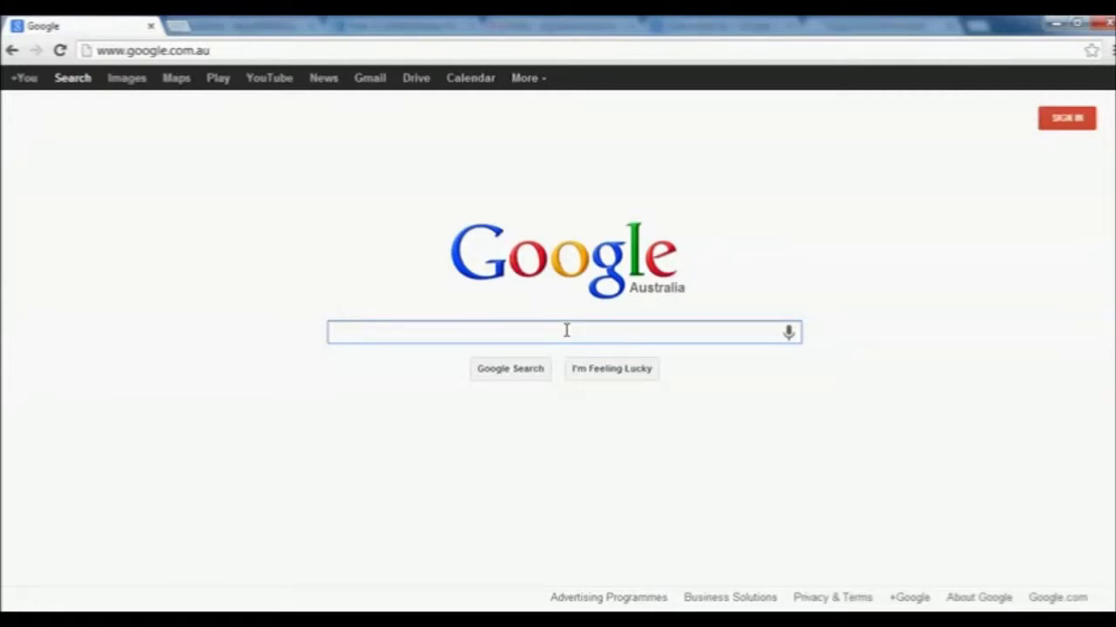
Step: Search Google for 'ucsc genome browser' via the 'ucsc g' suggestion
left_click(565, 332)
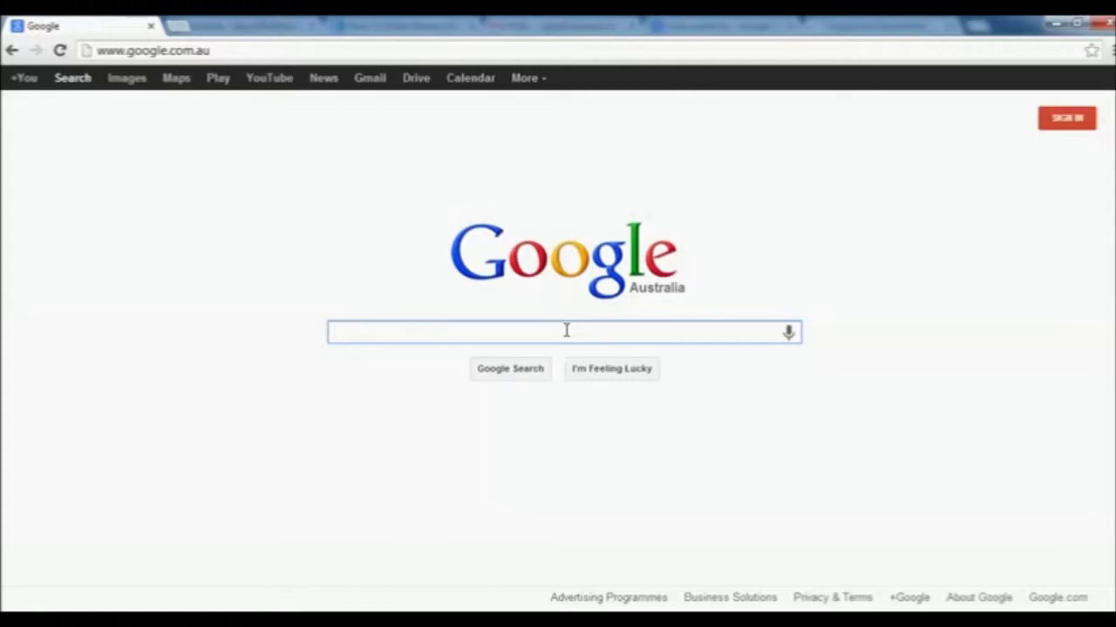
type("ucsc g")
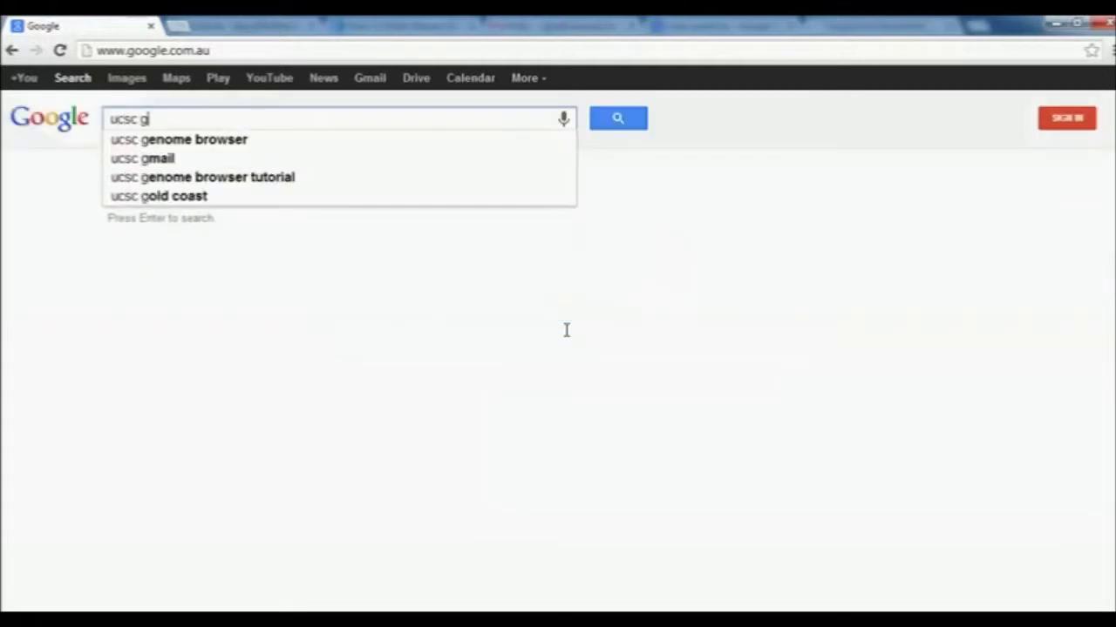
left_click(194, 139)
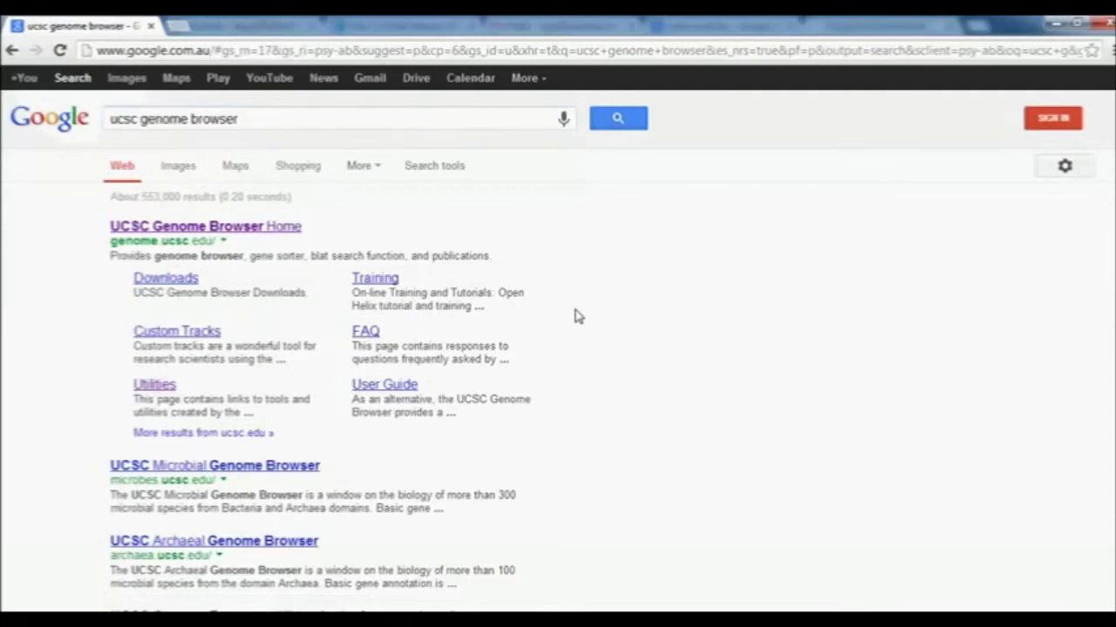
Step: Go from the UCSC Genome Browser home page to its Utilities page listing LiftOver
left_click(177, 227)
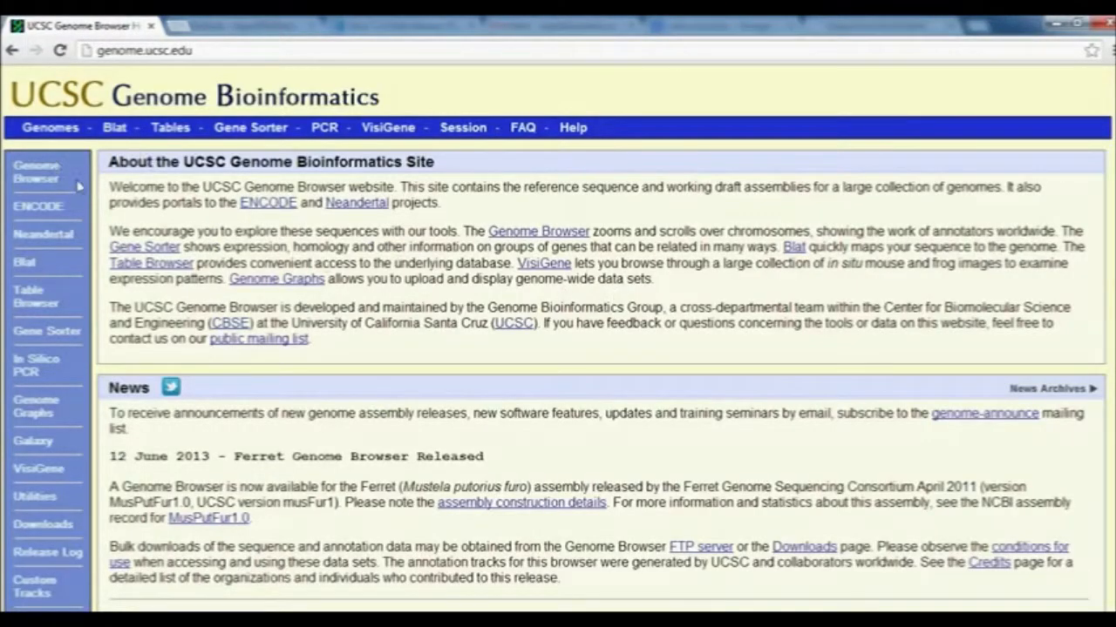
mouse_move(42, 206)
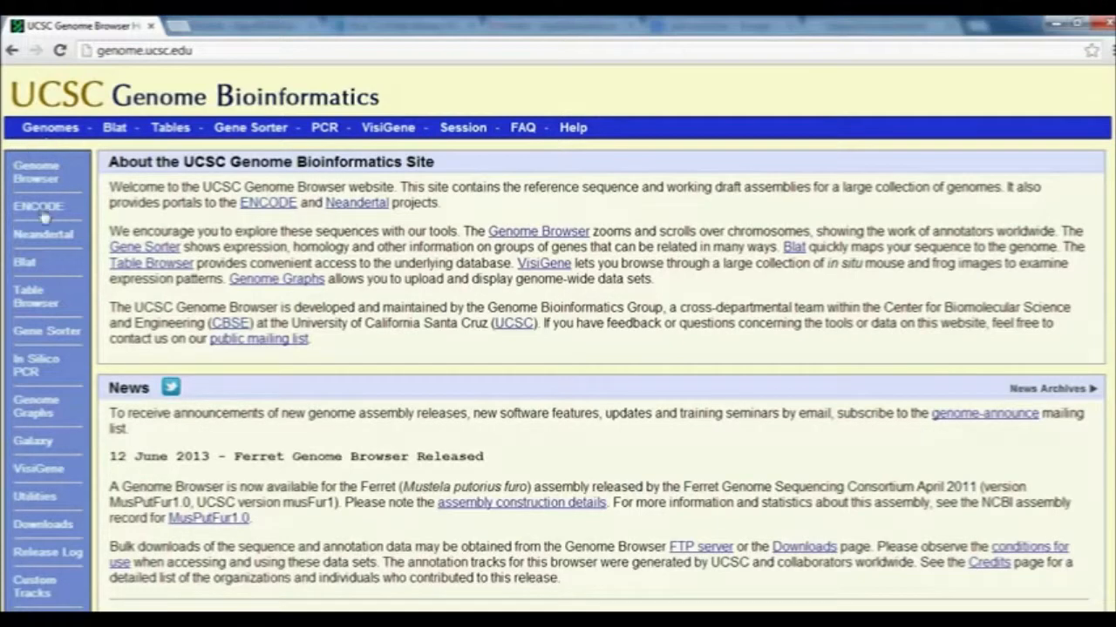
mouse_move(101, 378)
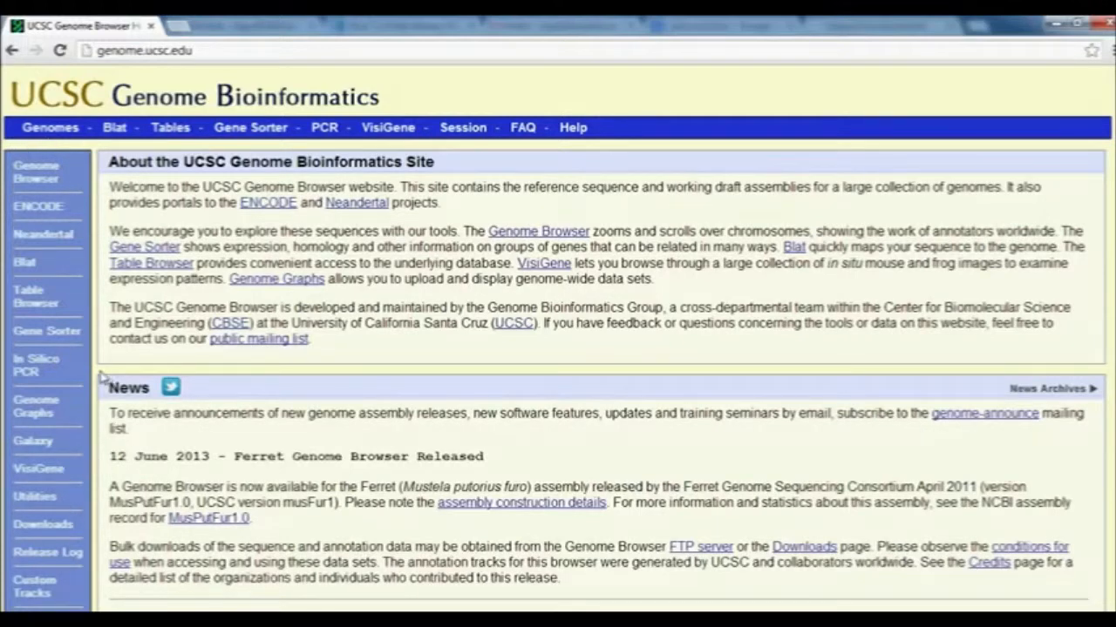
scroll("down", 3)
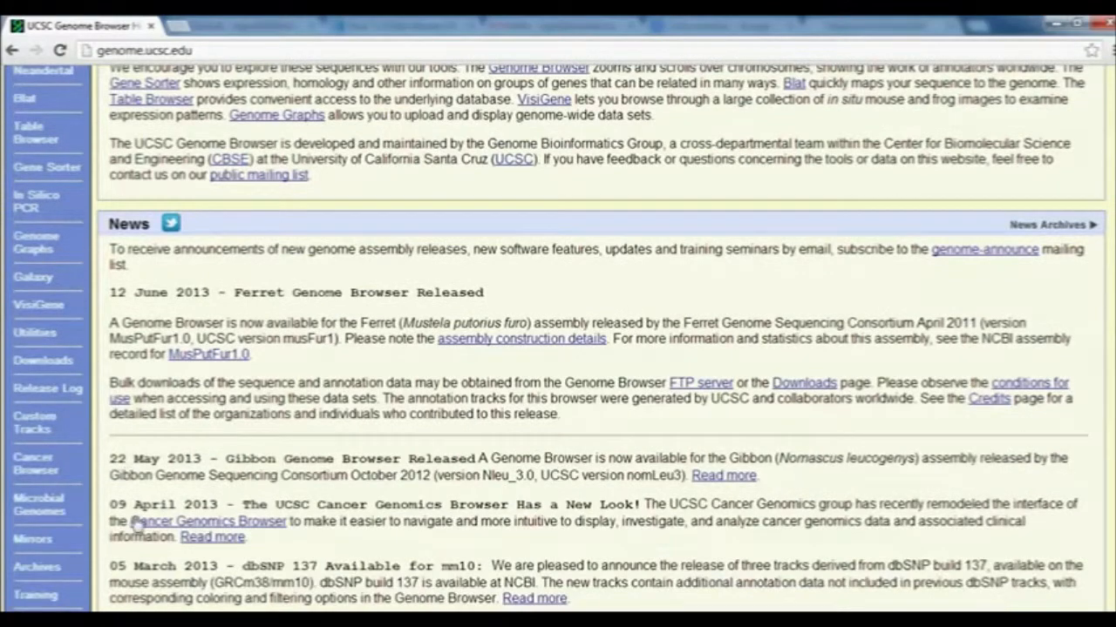
scroll("down", 3)
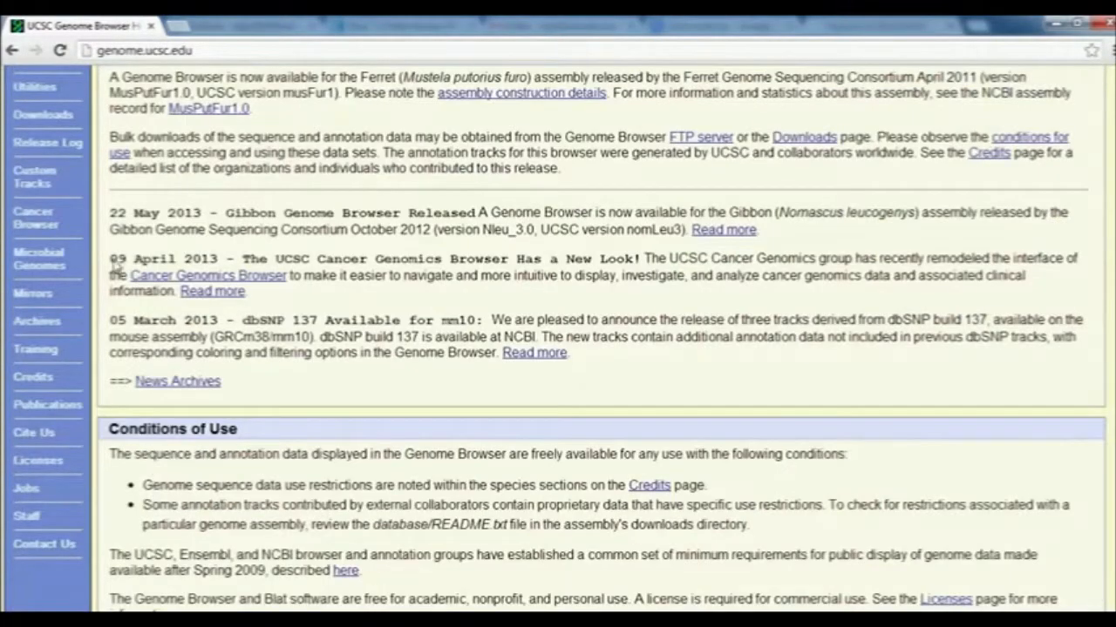
left_click(34, 87)
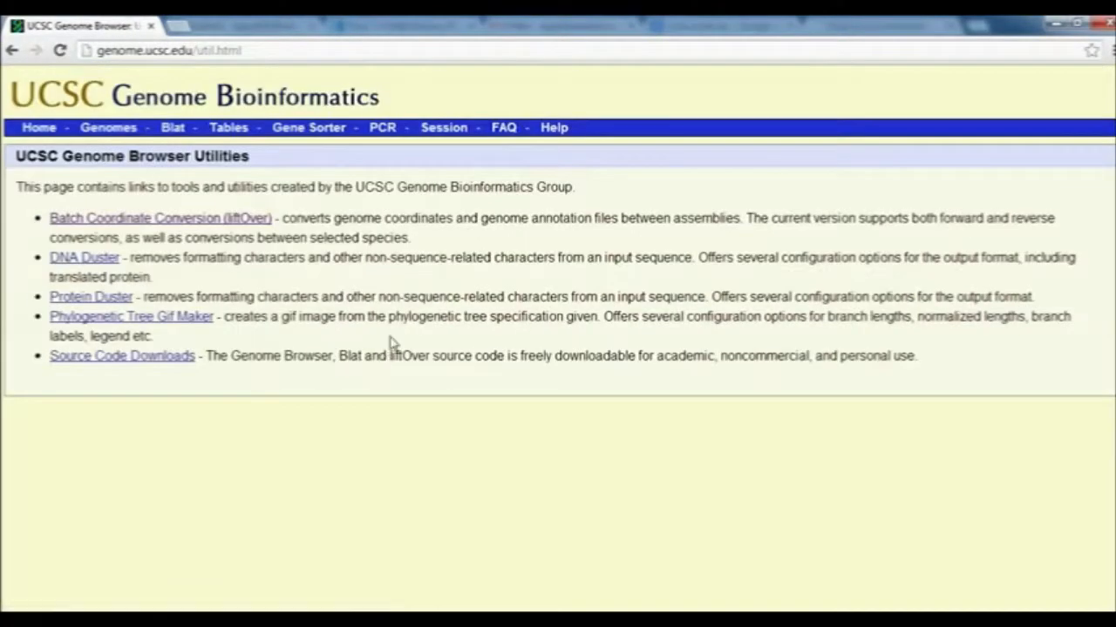
mouse_move(39, 366)
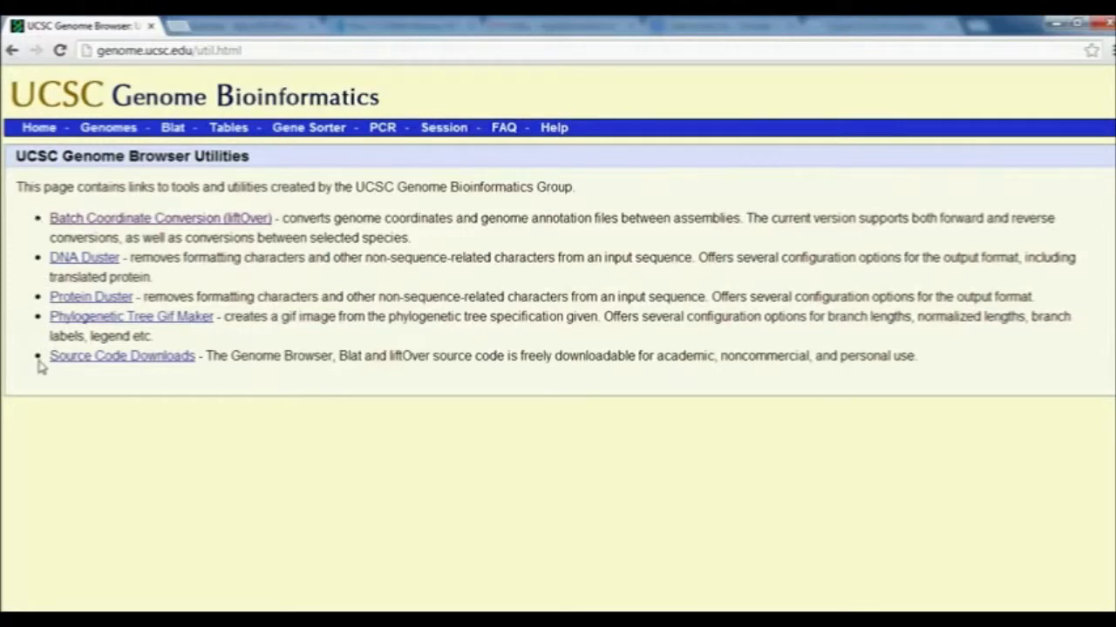
mouse_move(289, 326)
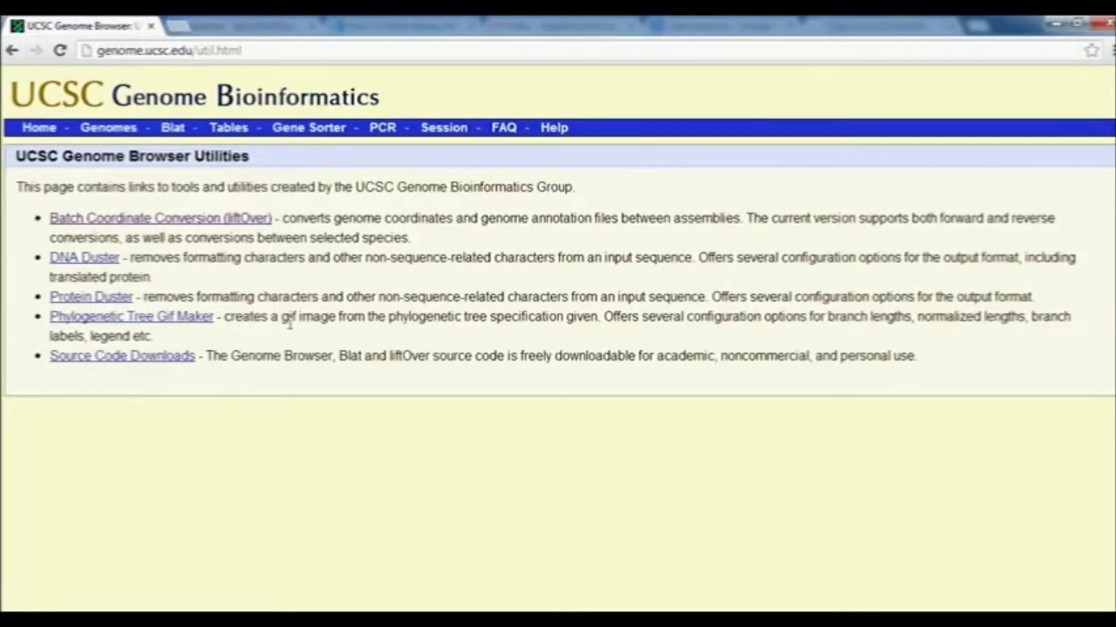
mouse_move(68, 216)
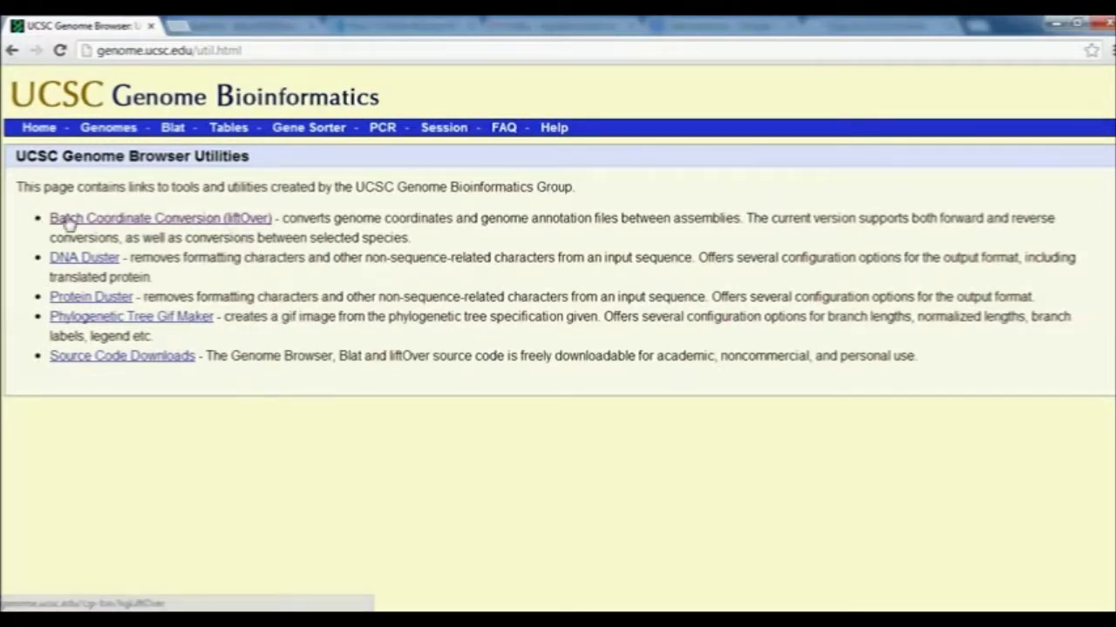
Step: Bring up Batch Coordinate Conversion with Human Mar. 2006 (hg18) as original and Feb. 2009 (hg19) as new assembly
left_click(157, 216)
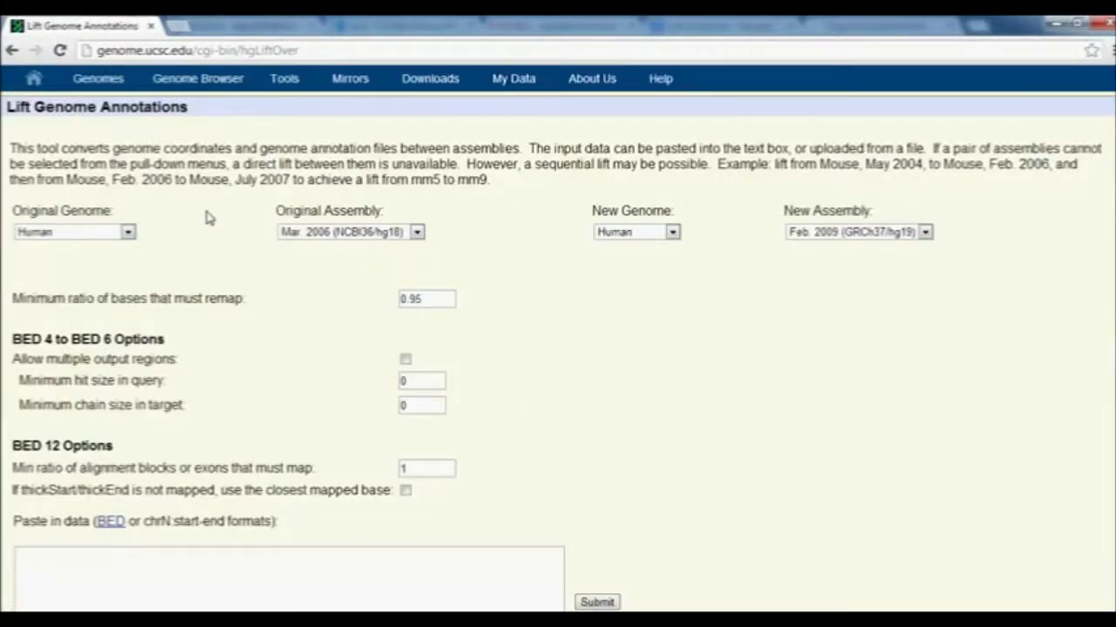
mouse_move(233, 251)
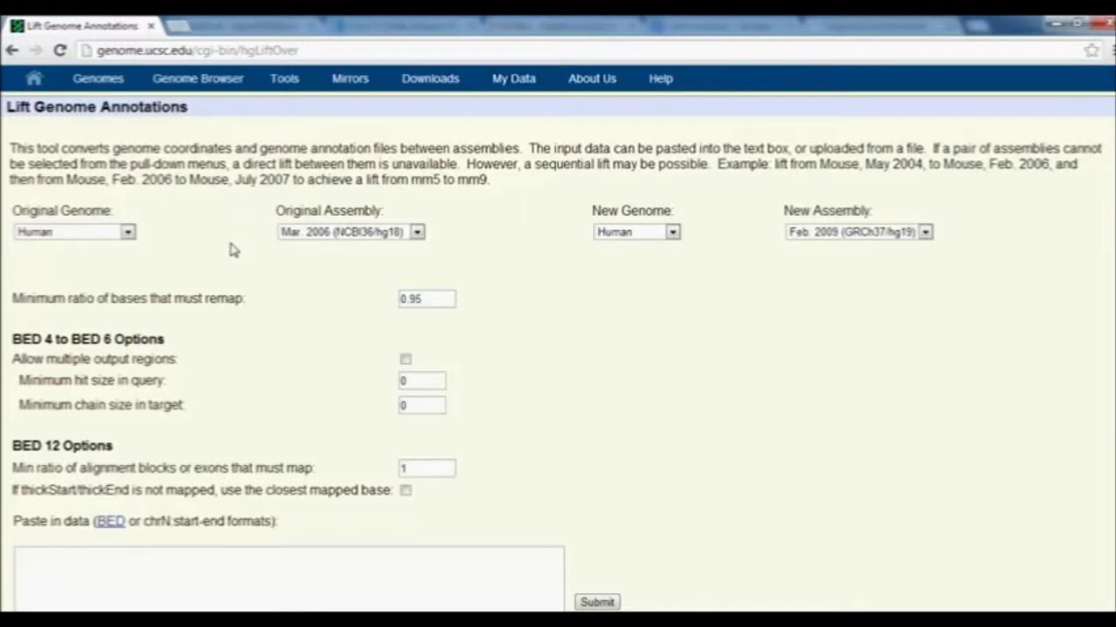
mouse_move(225, 230)
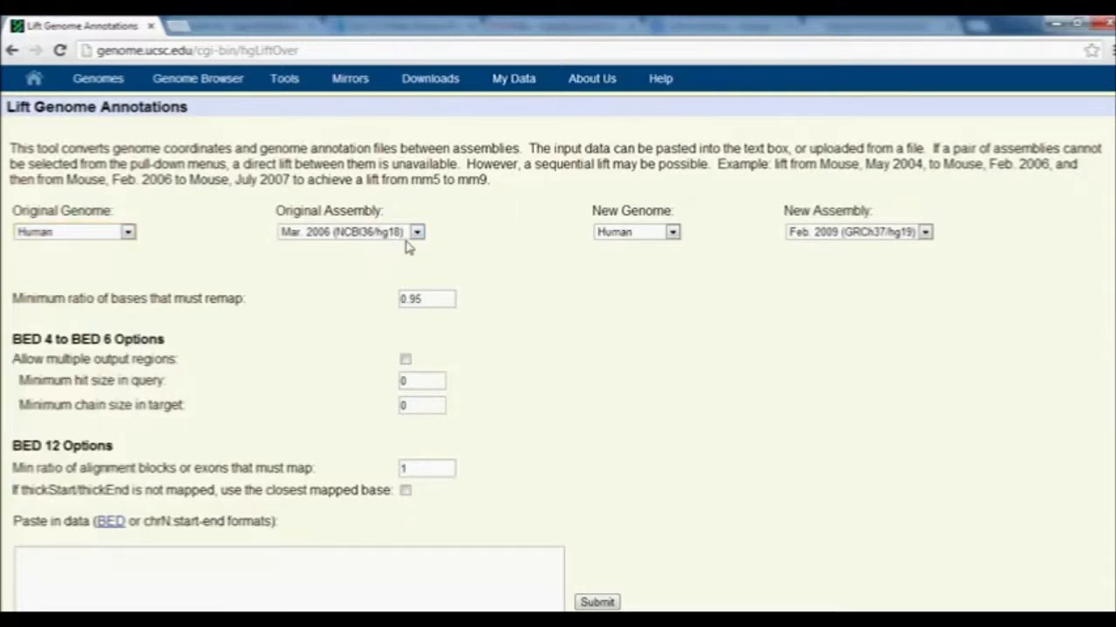
mouse_move(385, 254)
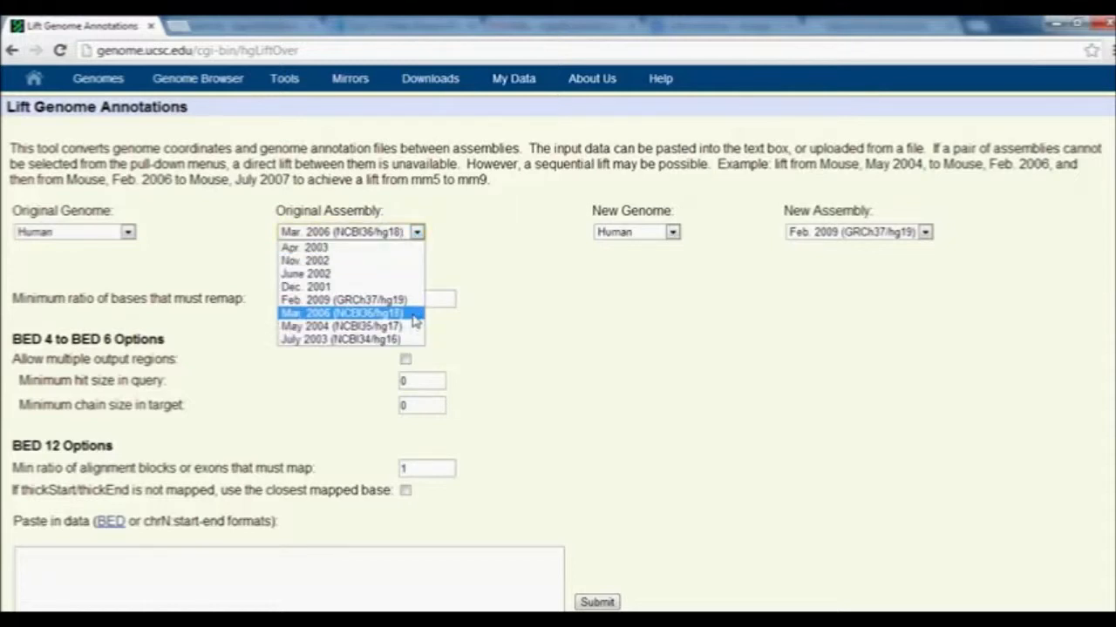
left_click(341, 313)
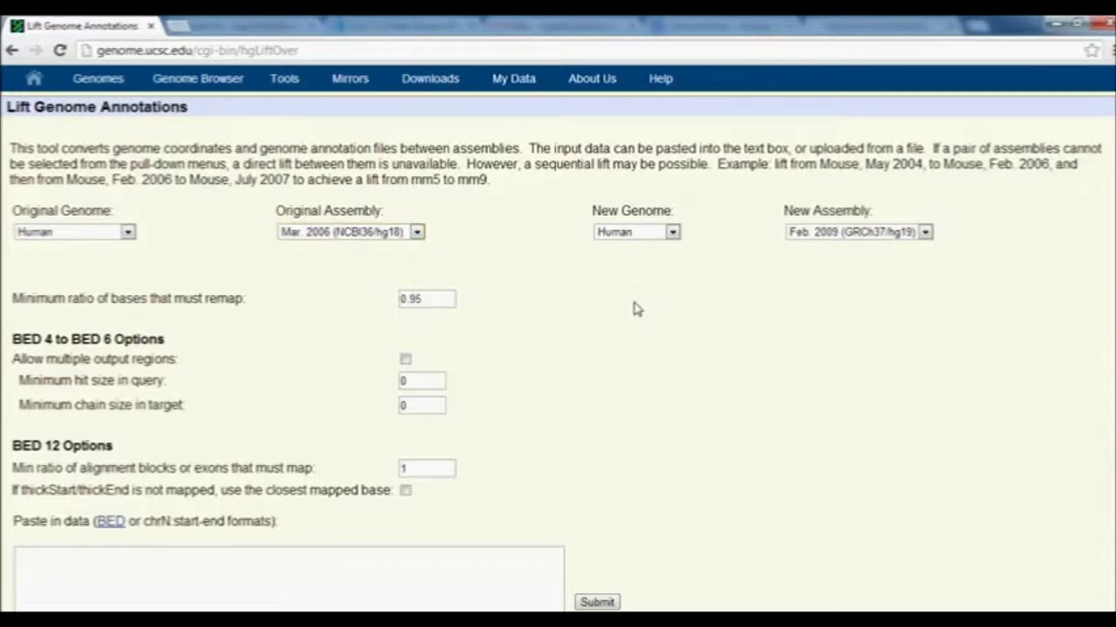
mouse_move(861, 231)
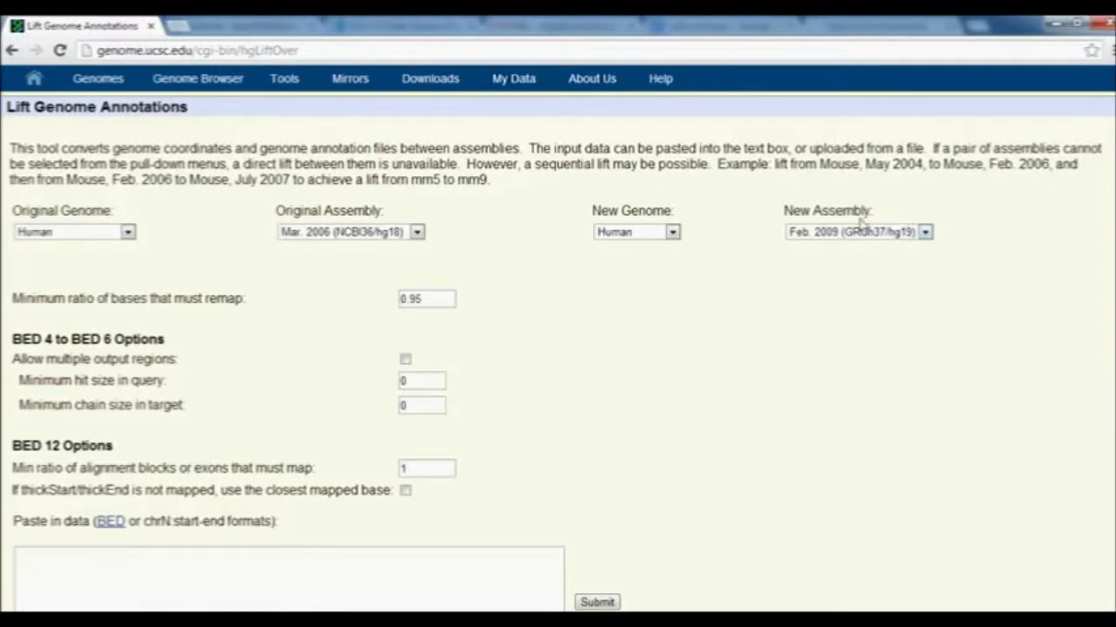
mouse_move(659, 243)
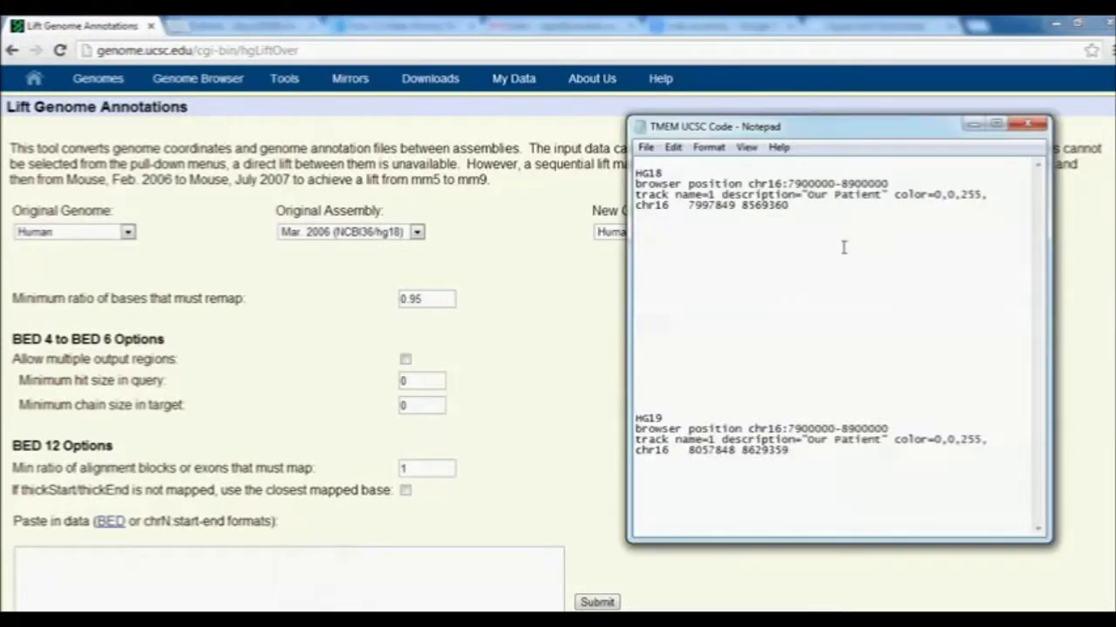
left_click_drag(636, 428, 788, 451)
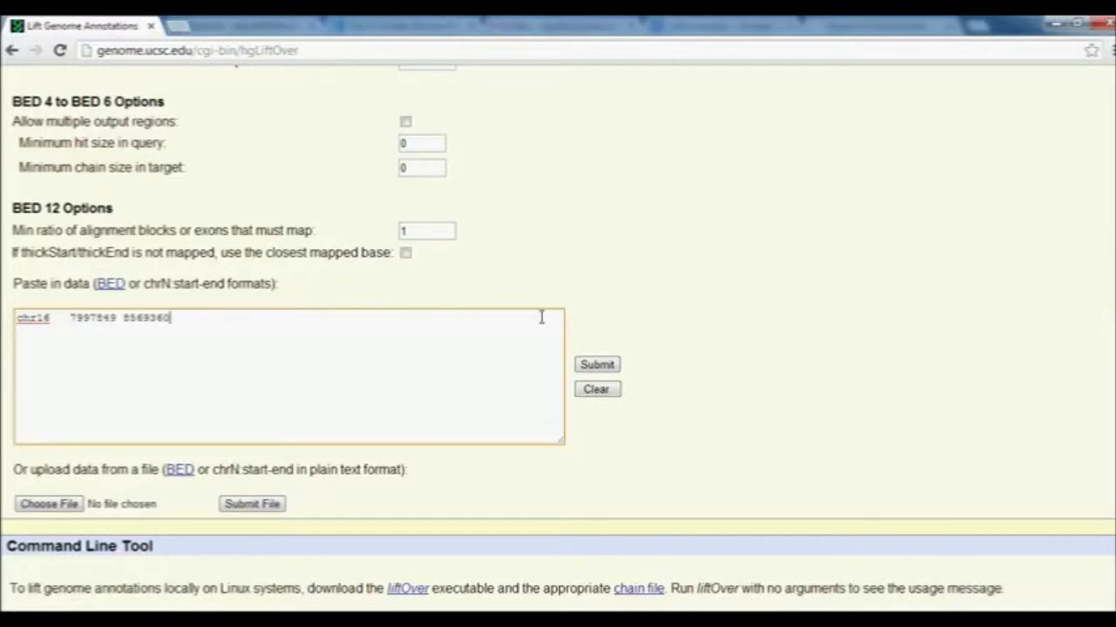
Step: Scroll back up the LiftOver form showing the hg18-to-hg19 settings above the pasted region
scroll("up", 3)
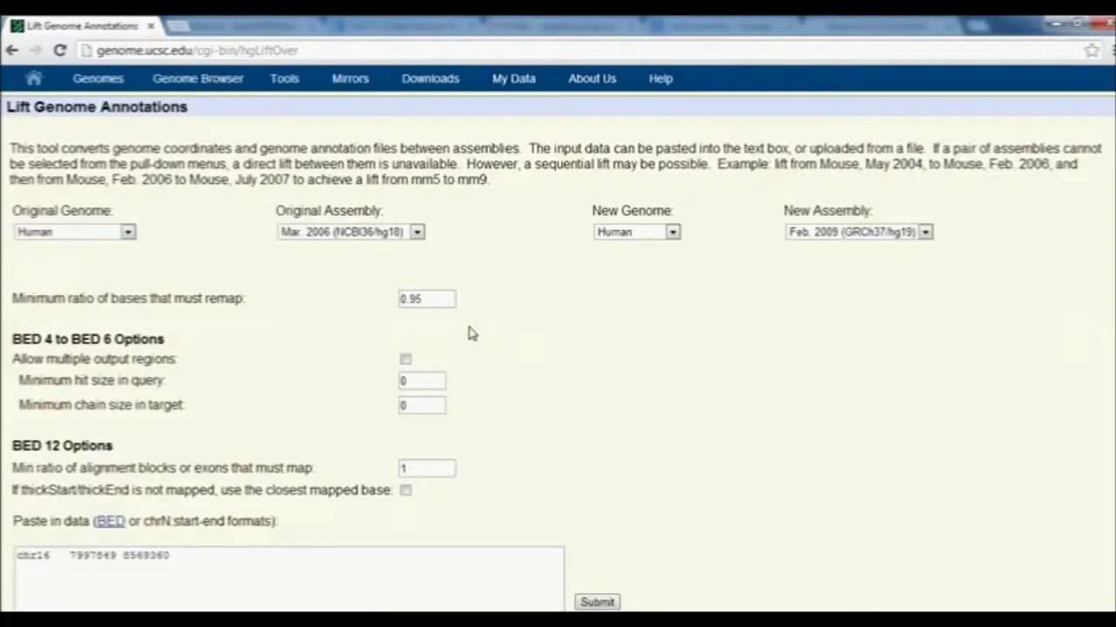
mouse_move(534, 246)
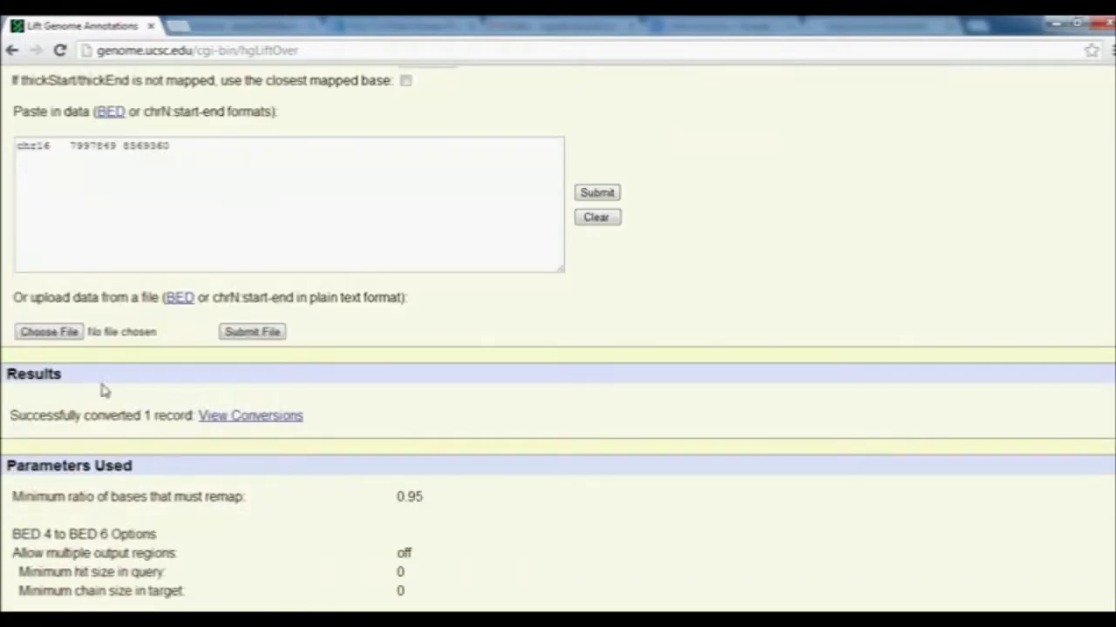
mouse_move(68, 436)
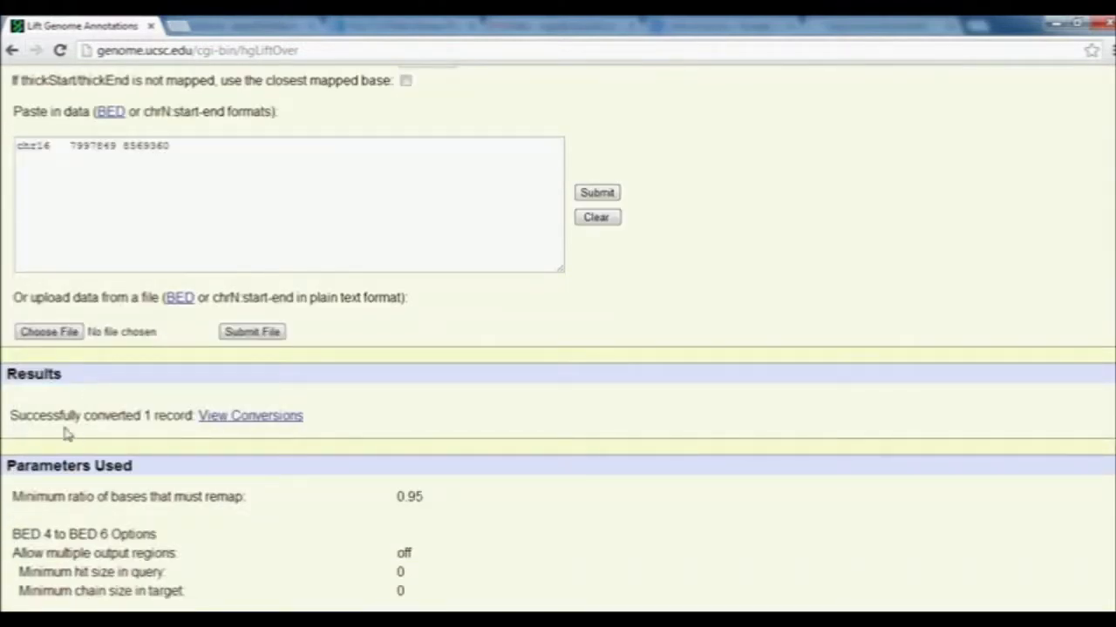
mouse_move(129, 427)
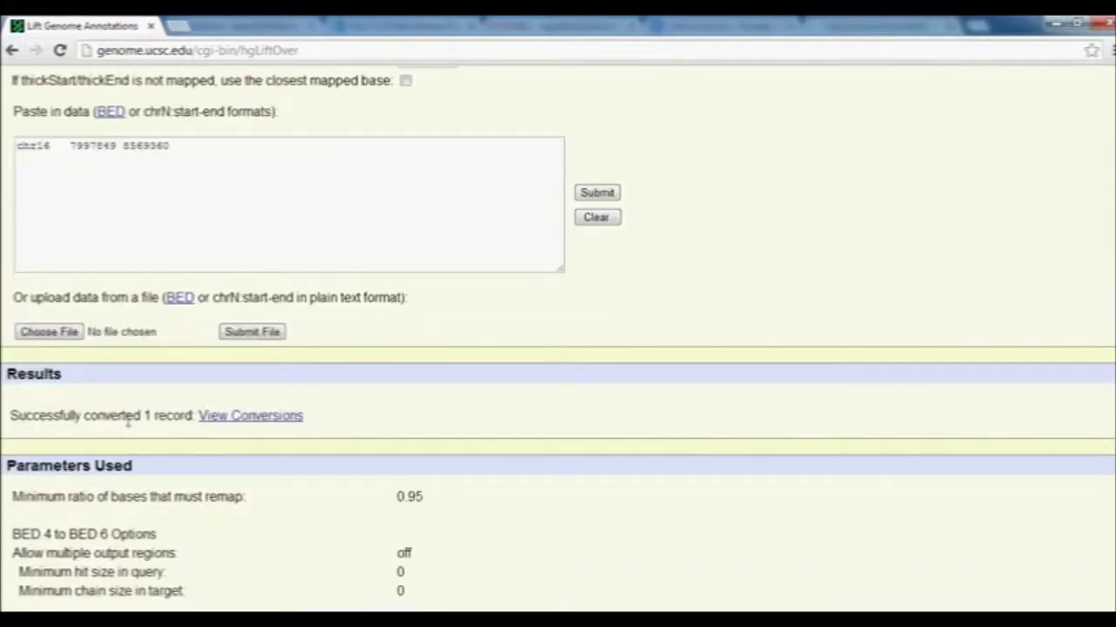
left_click(251, 415)
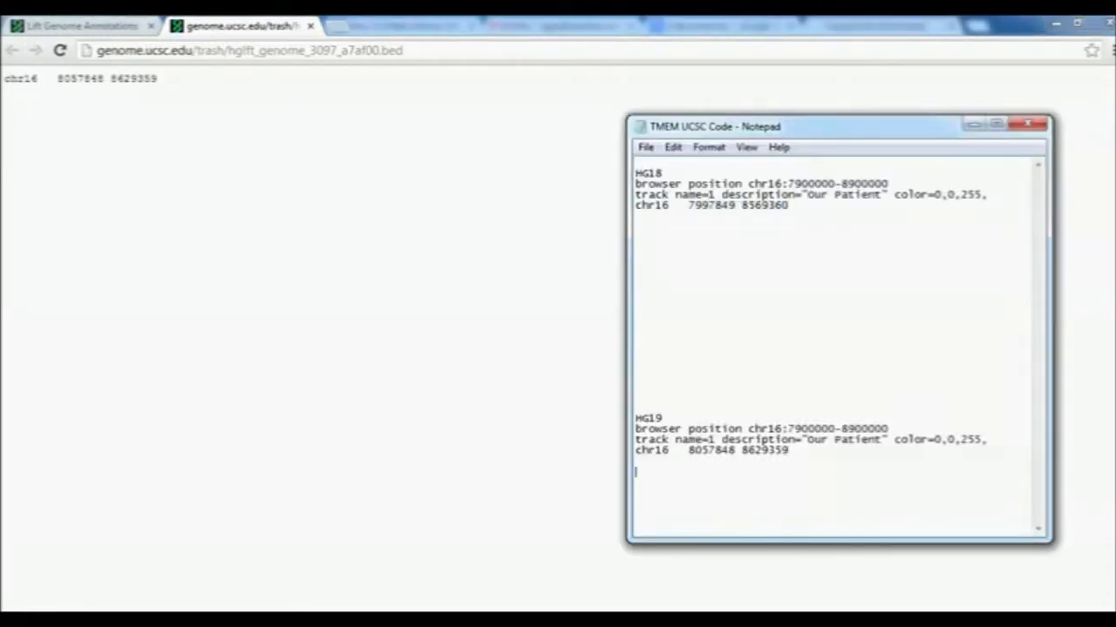
type("chr16\t8057848 8629359")
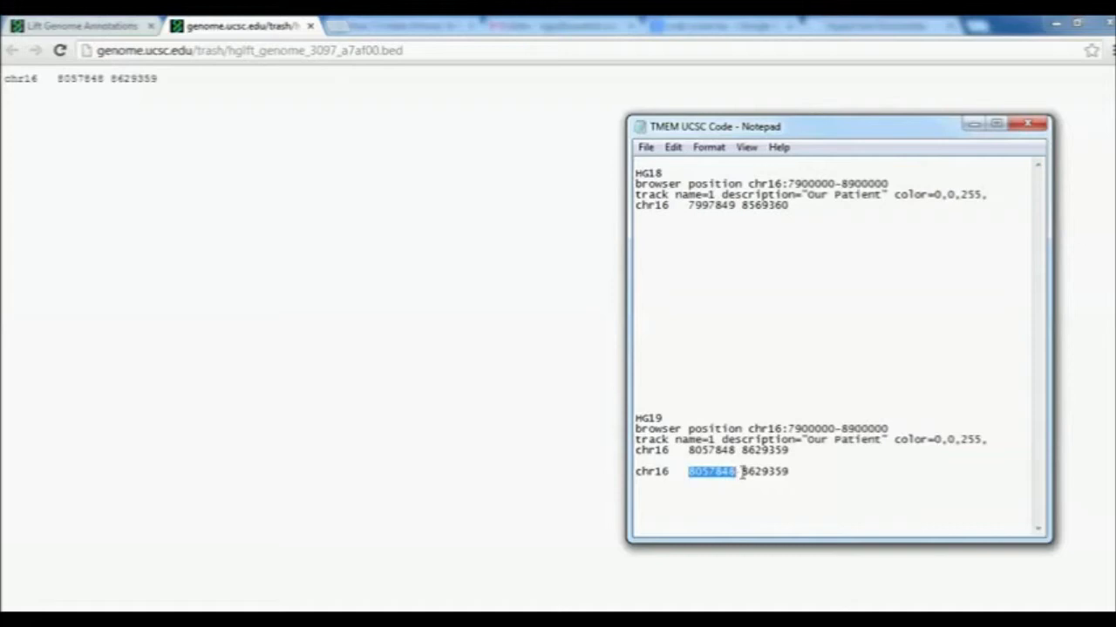
double_click(771, 472)
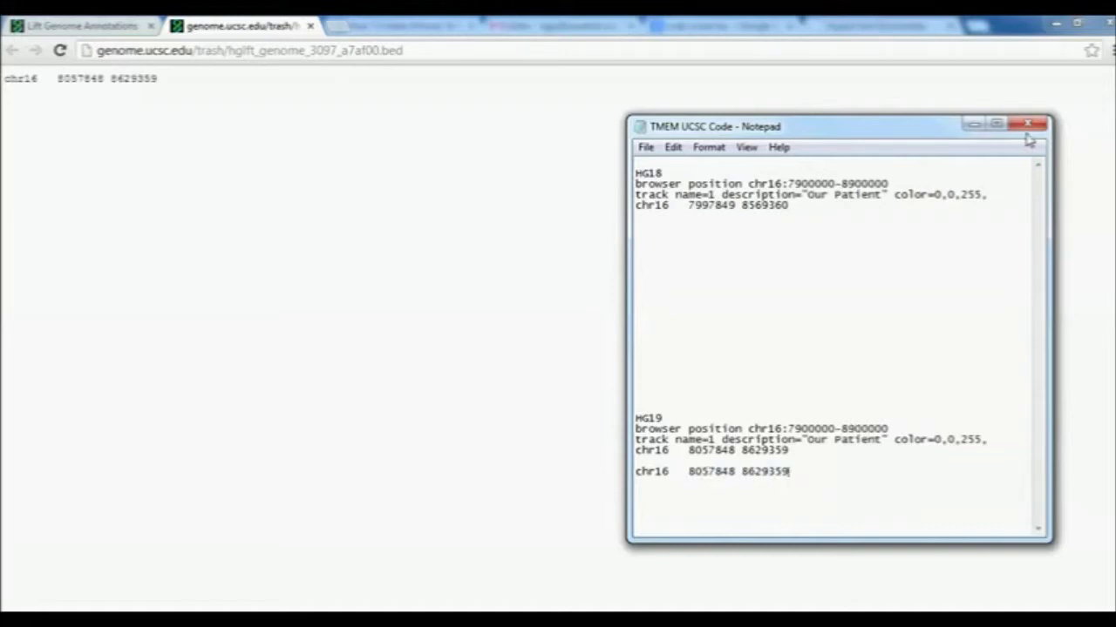
Step: Close Notepad without saving and return to the LiftOver results page
left_click(1027, 122)
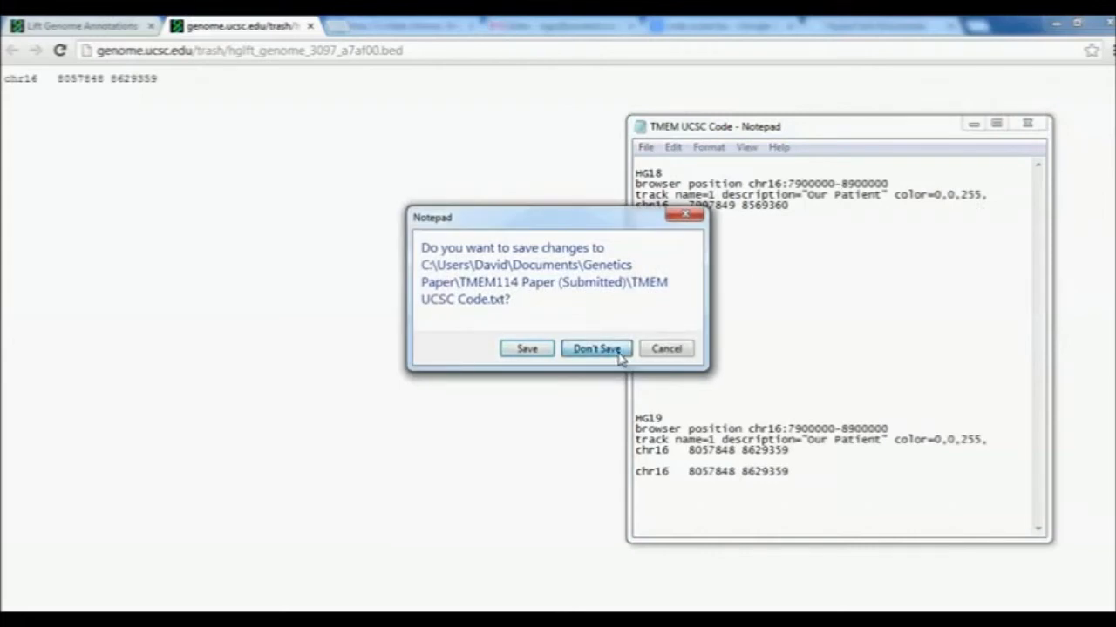
left_click(596, 348)
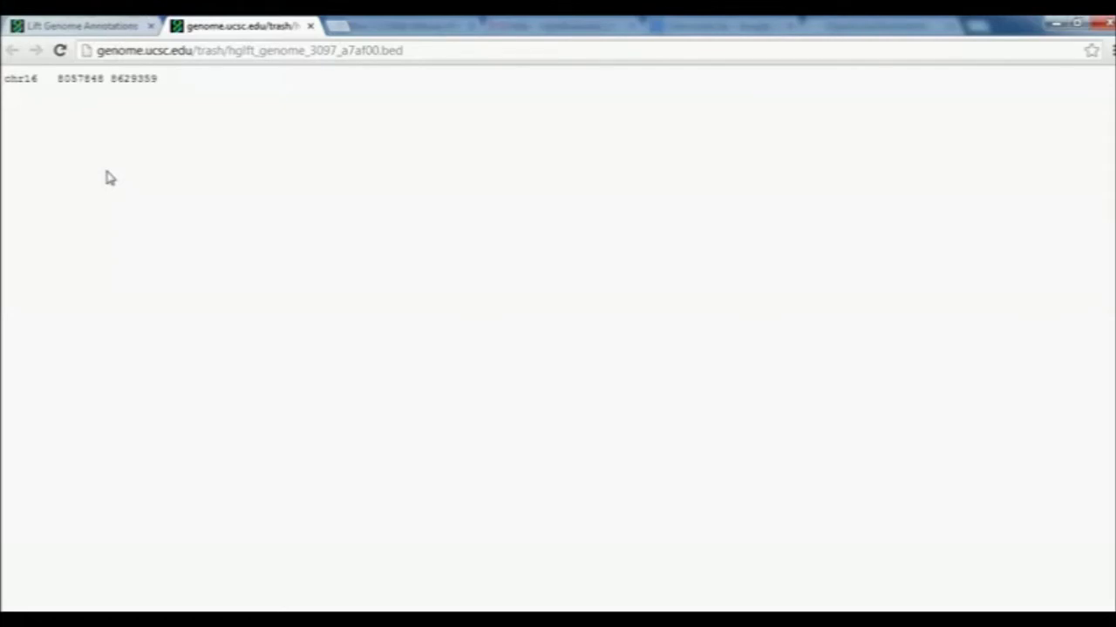
left_click(78, 25)
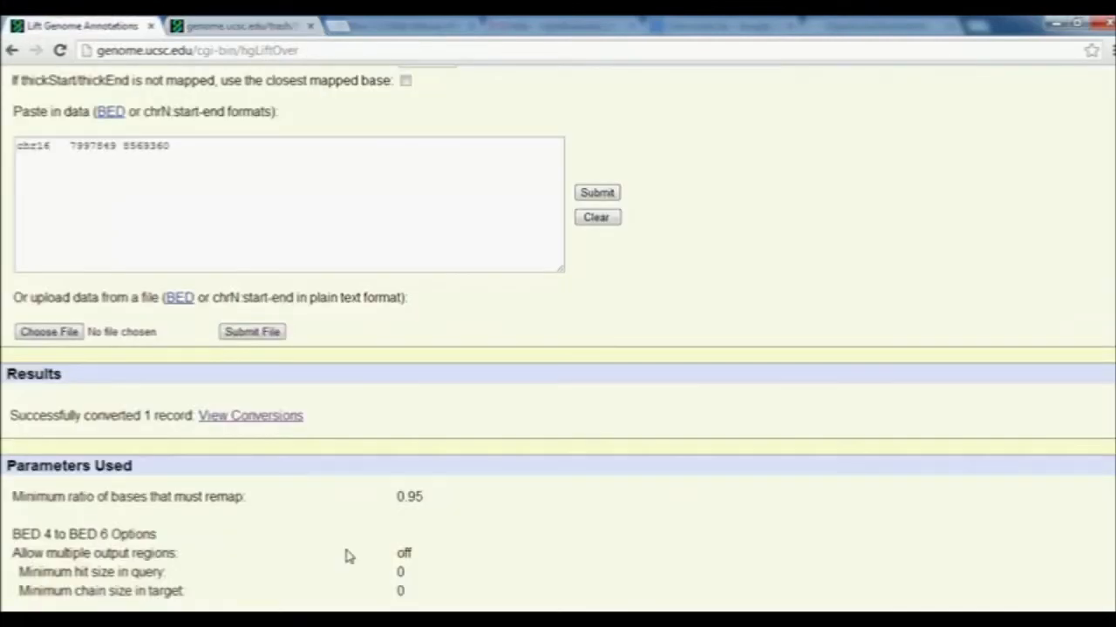